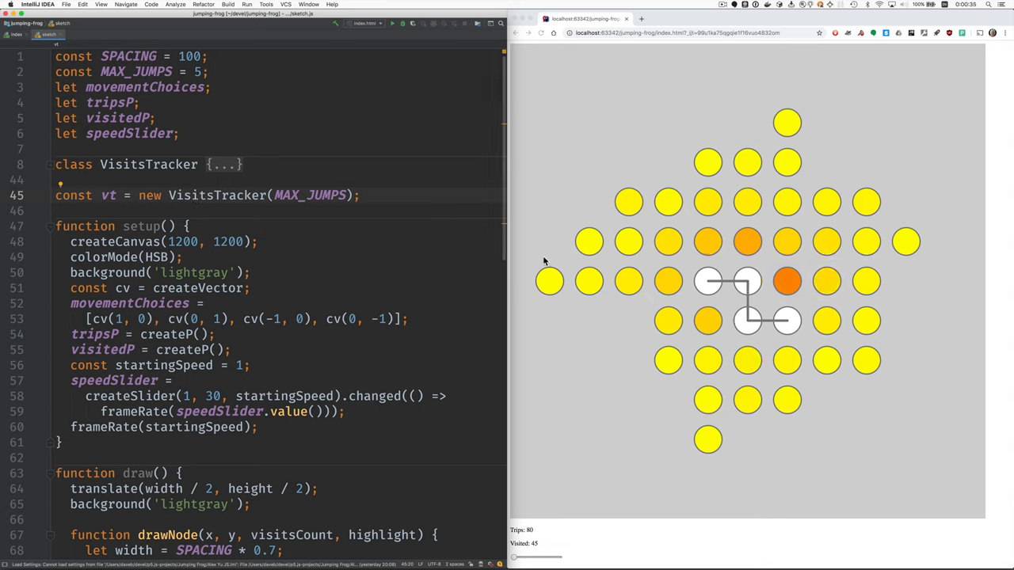
mouse_move(887, 292)
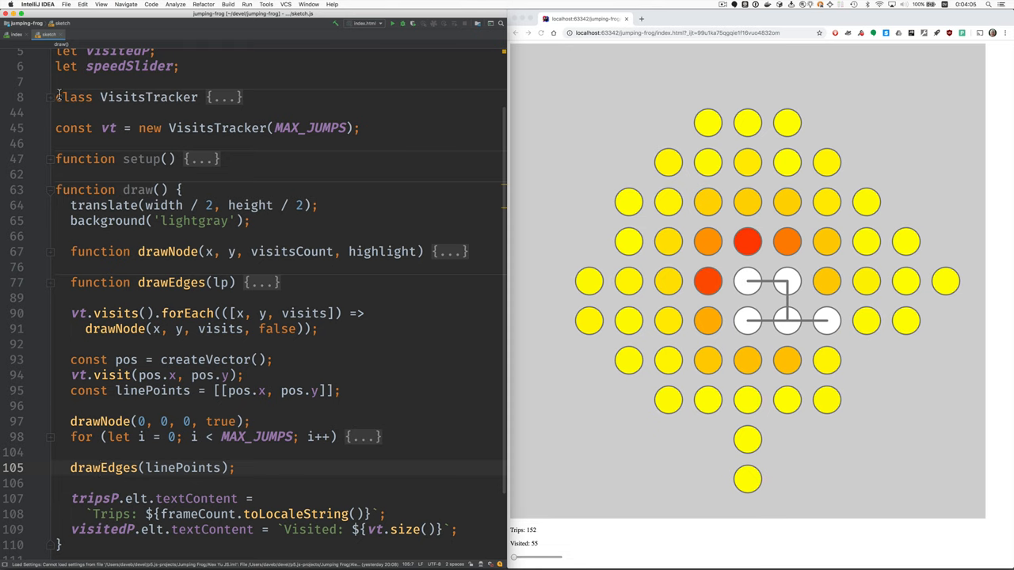
click(49, 98)
text(if (!prevVisits) ++this.numVisited;)
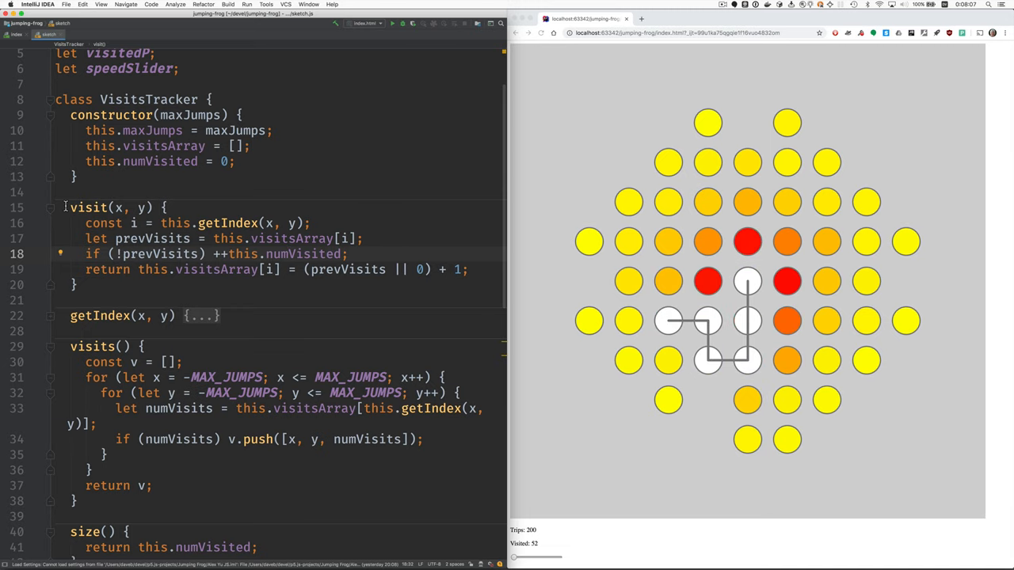
Step: Collapse constructor() and visit() so the visits() method is shown in full
click(50, 209)
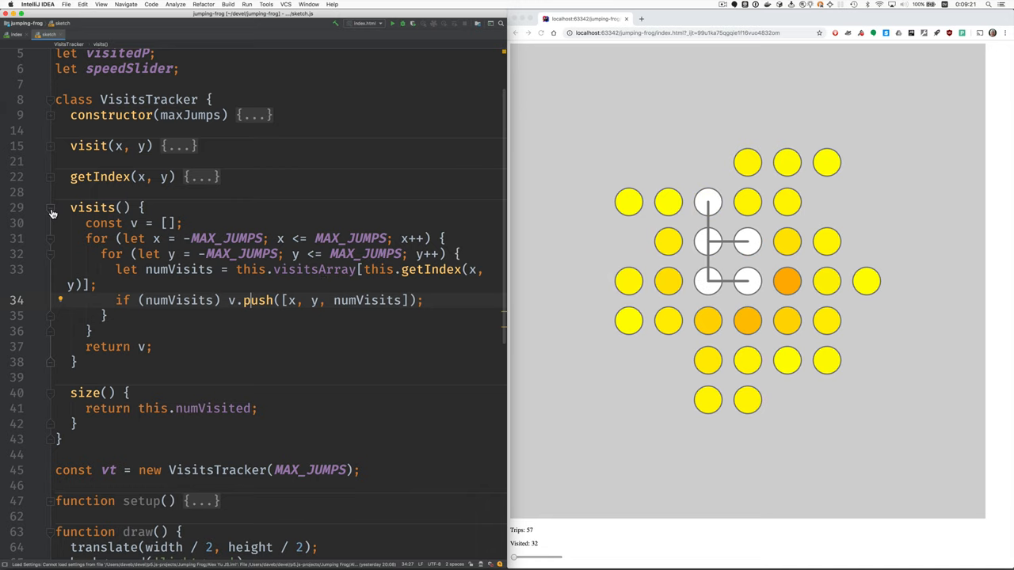
Step: Fold the VisitsTracker class back to a single line, returning to draw's overall flow
click(50, 211)
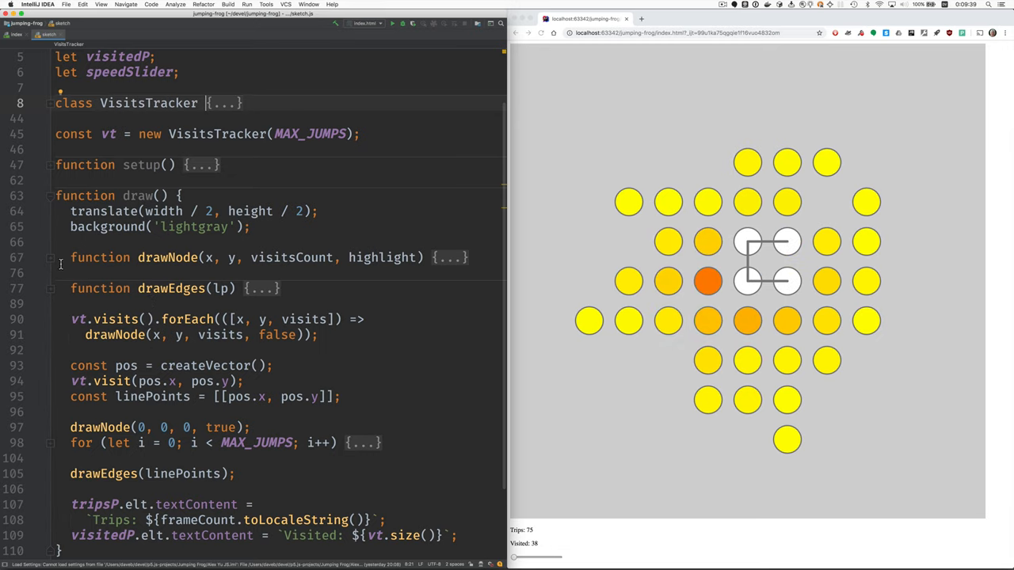
Step: Fold drawNode, select its highlight parameter, then expand drawEdges to show its line-drawing loop
click(49, 257)
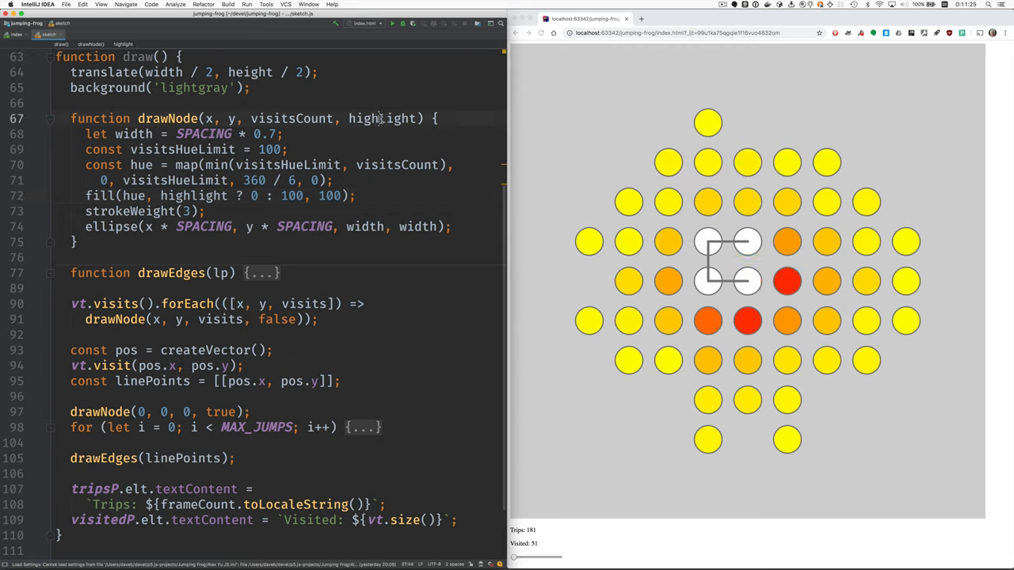
double_click(381, 118)
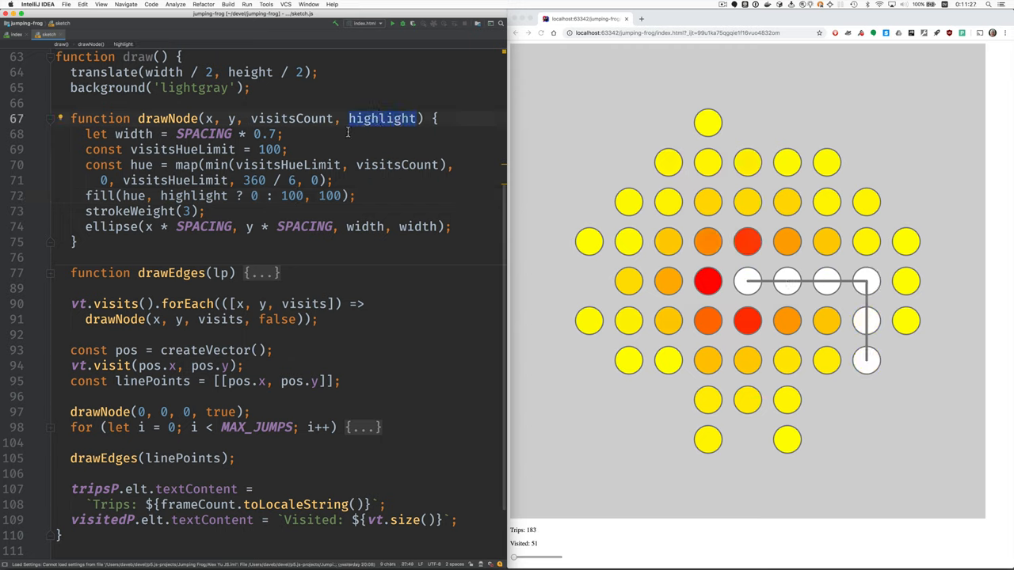
double_click(194, 195)
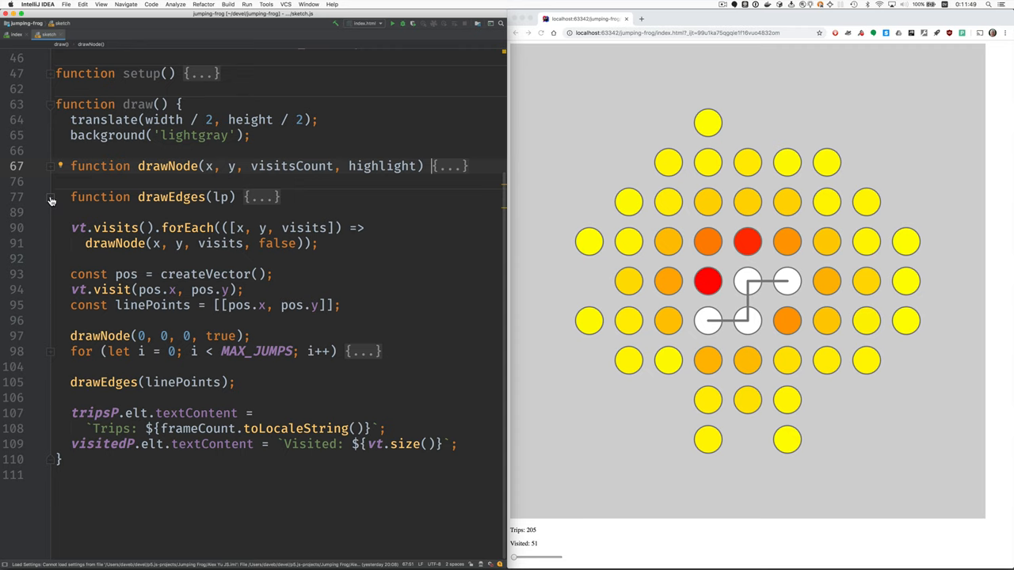
click(50, 199)
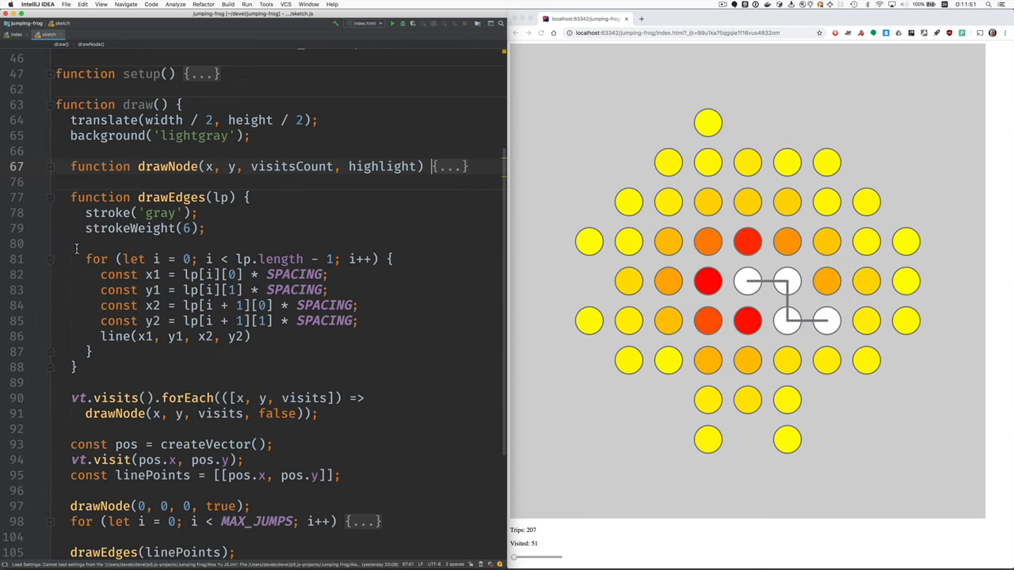